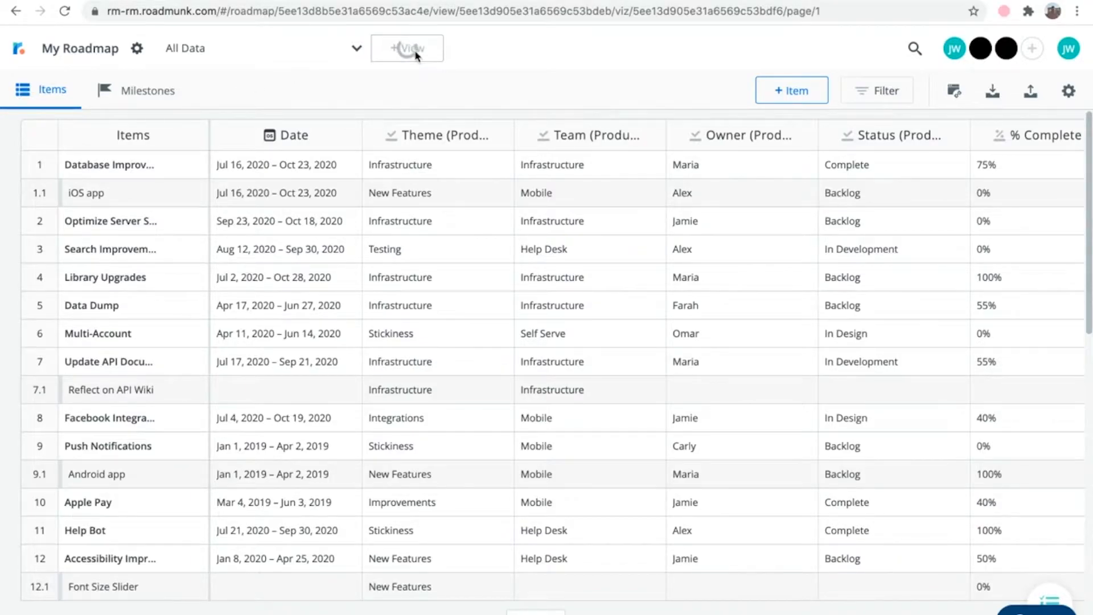
Create a new roadmap view titled 'View 1' using the Timeline visualization.
click(406, 48)
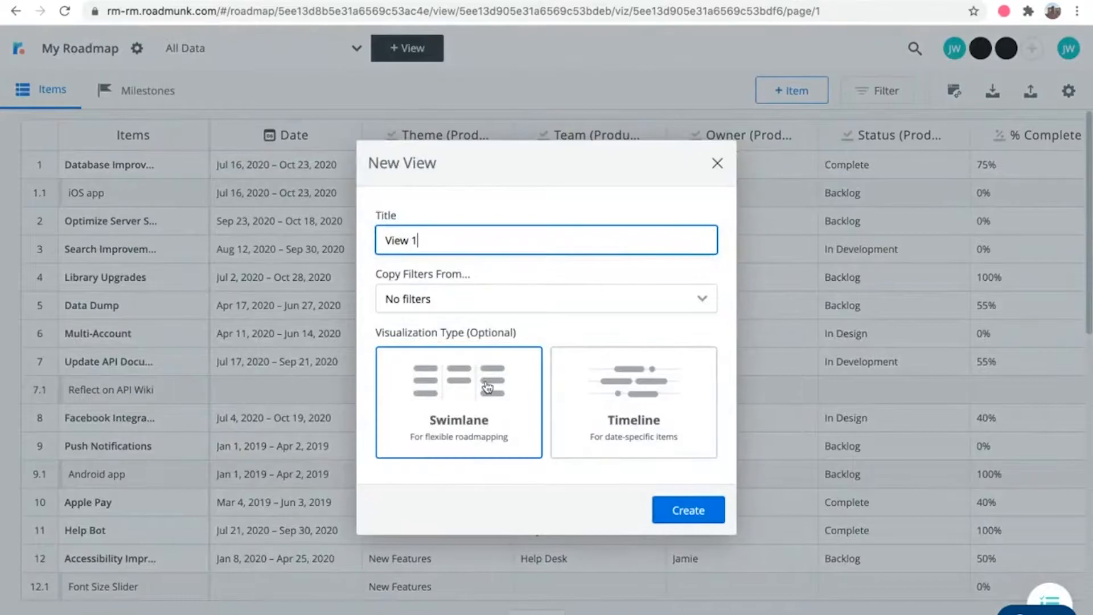
click(633, 401)
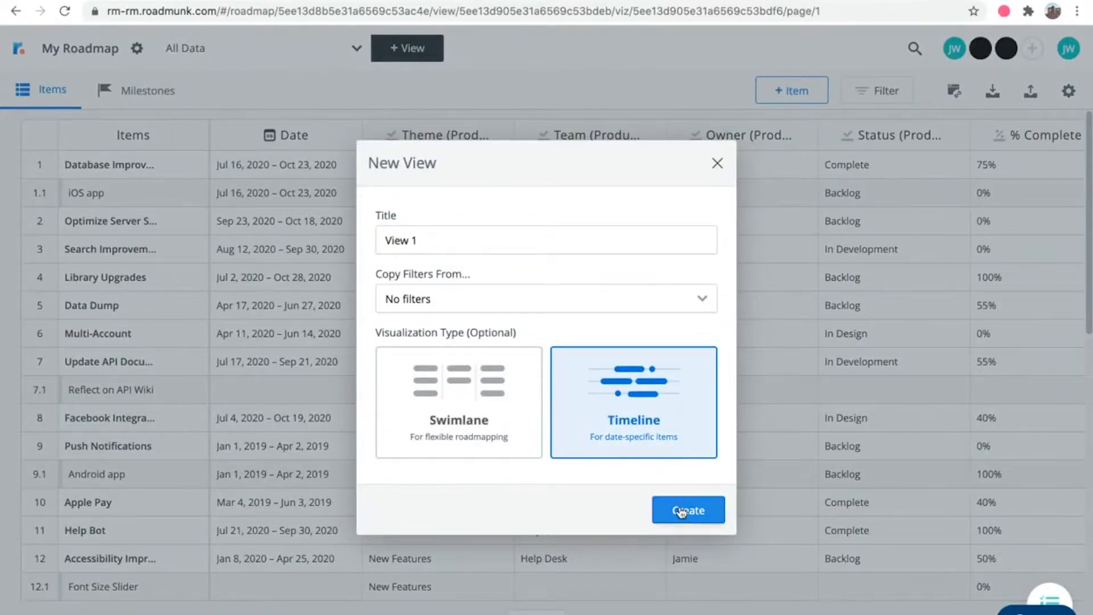
click(686, 509)
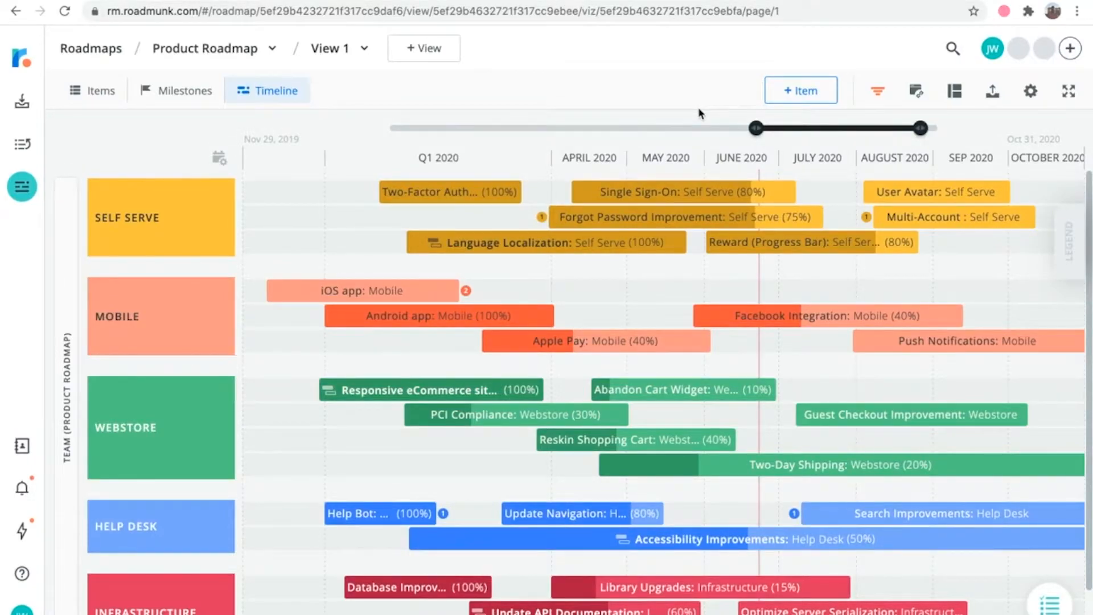
mouse_move(752, 171)
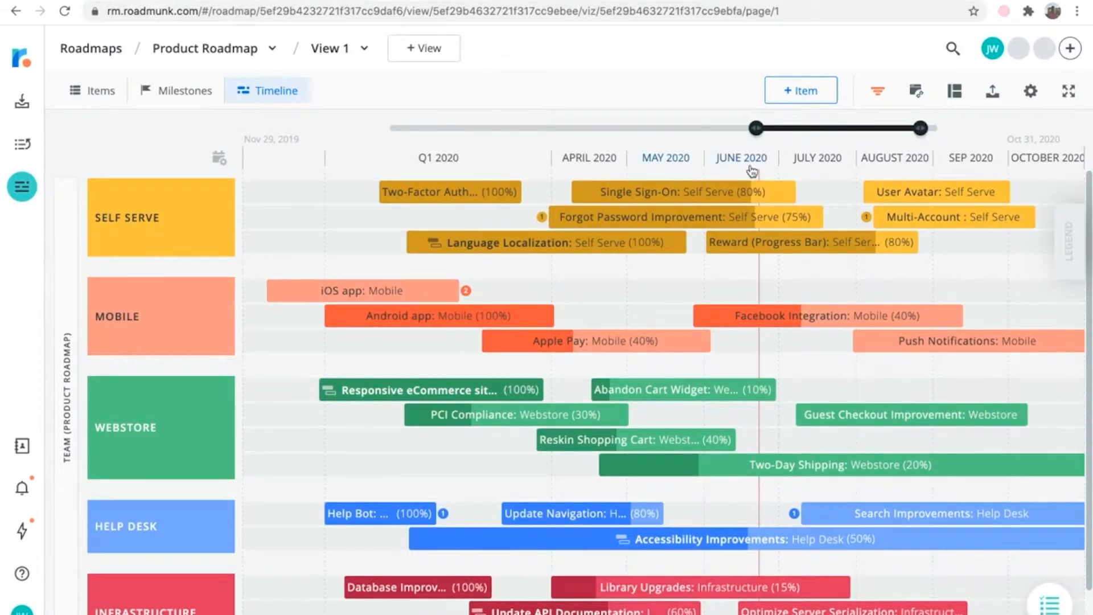
mouse_move(626, 355)
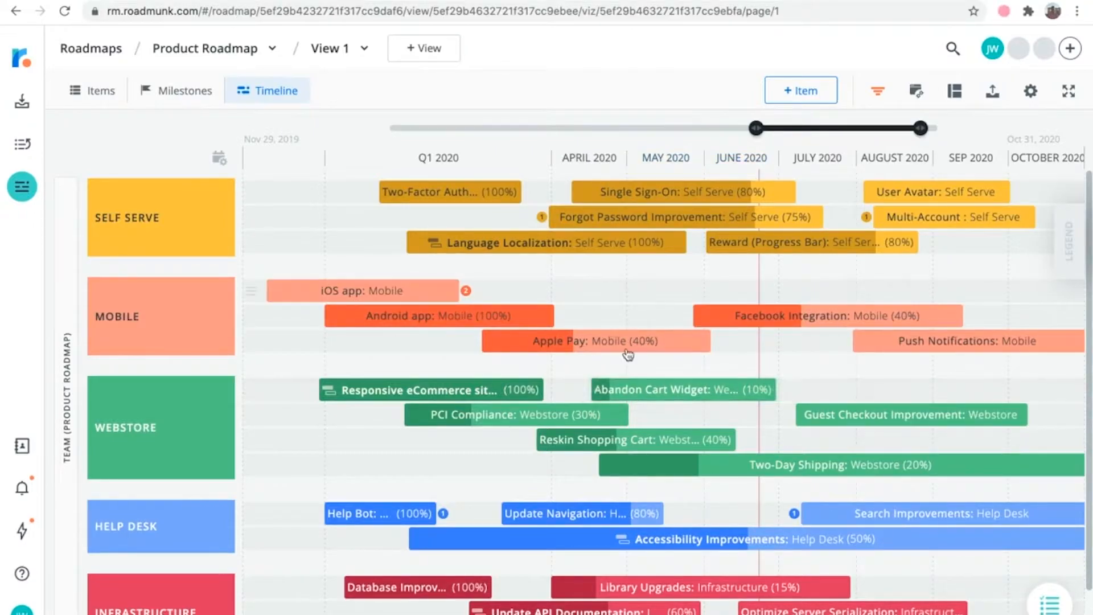
mouse_move(238, 398)
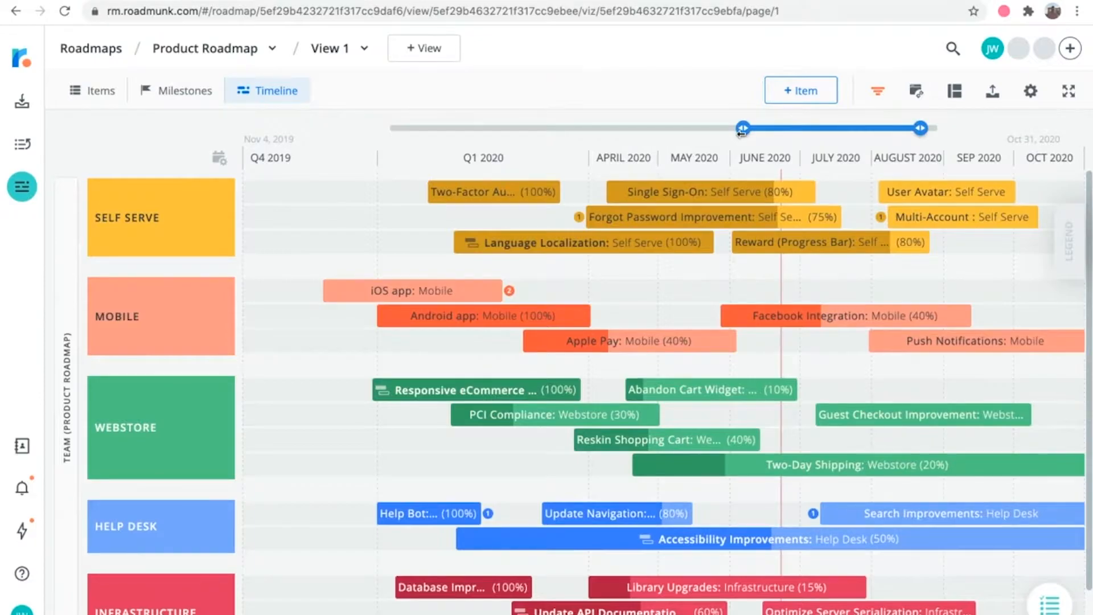
mouse_move(457, 243)
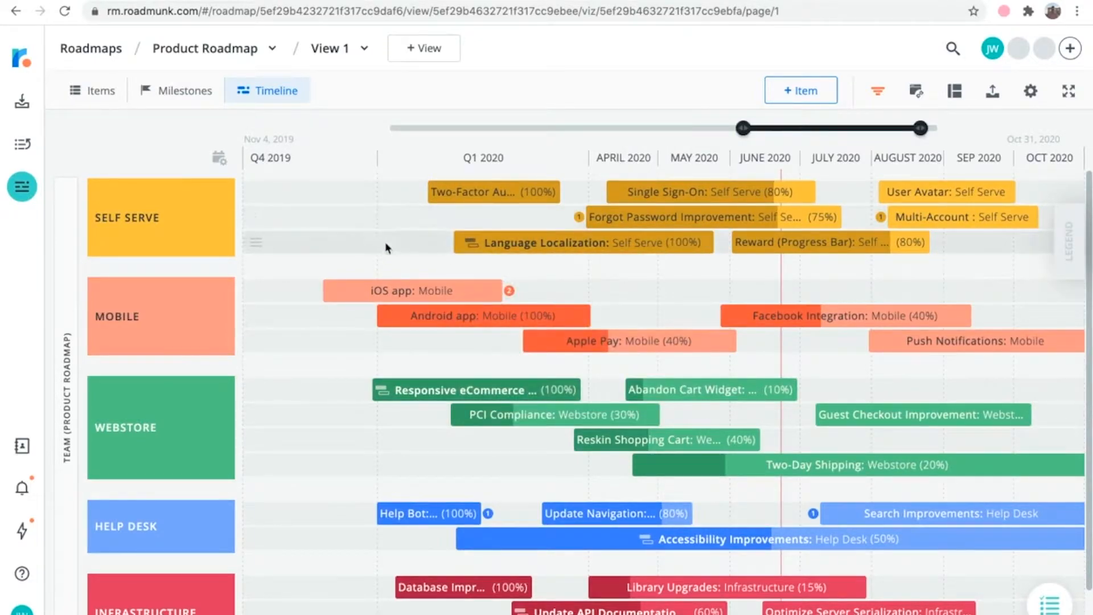
mouse_move(381, 266)
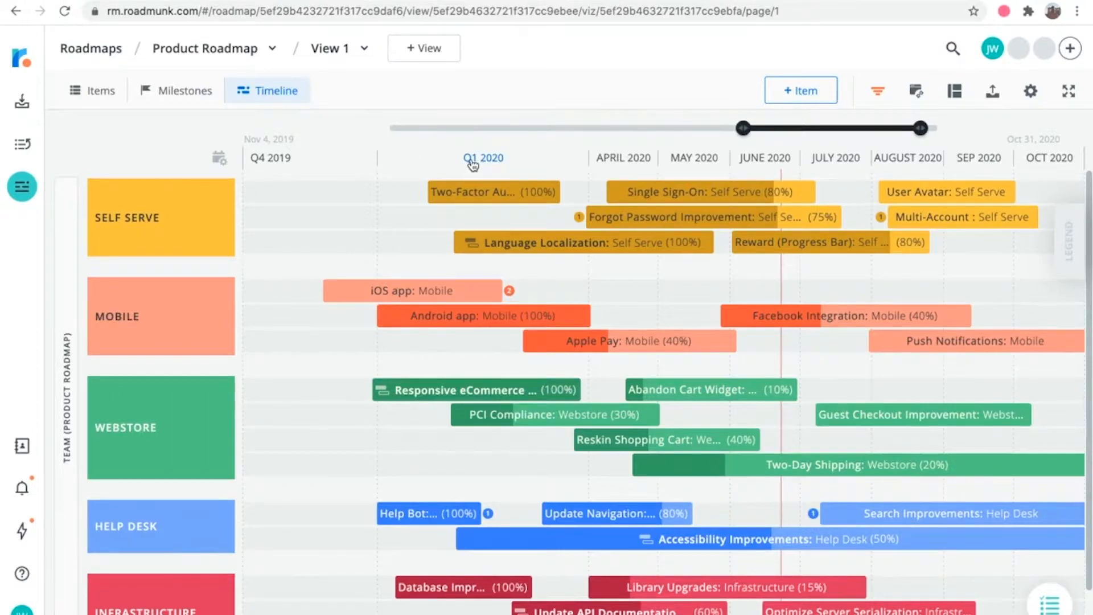
Keep the timeline header in Quarters, with the range starting November 4, 2019.
click(482, 157)
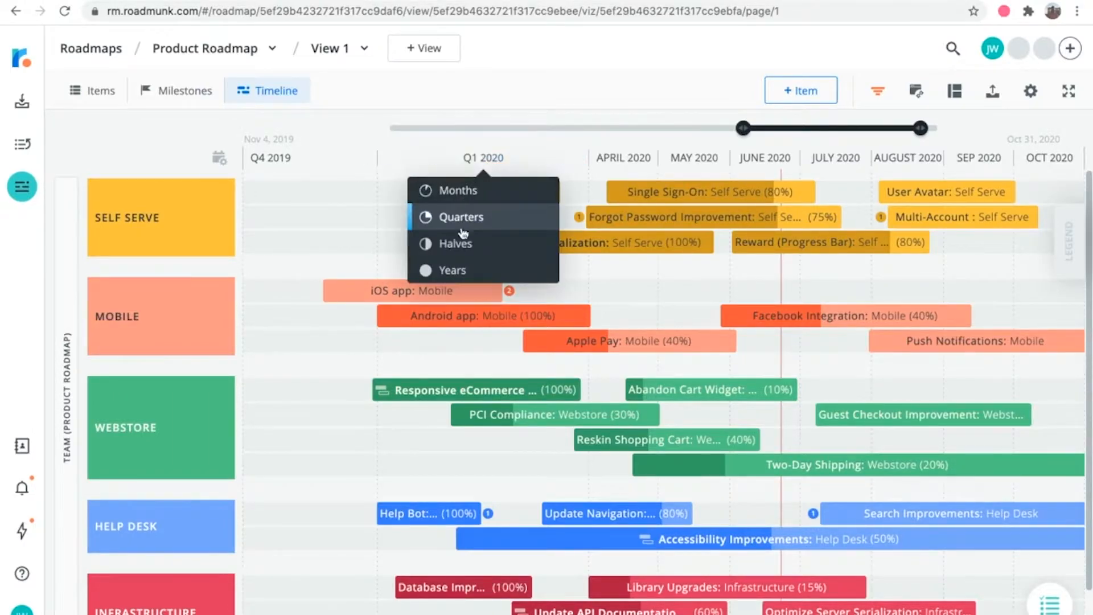
click(453, 270)
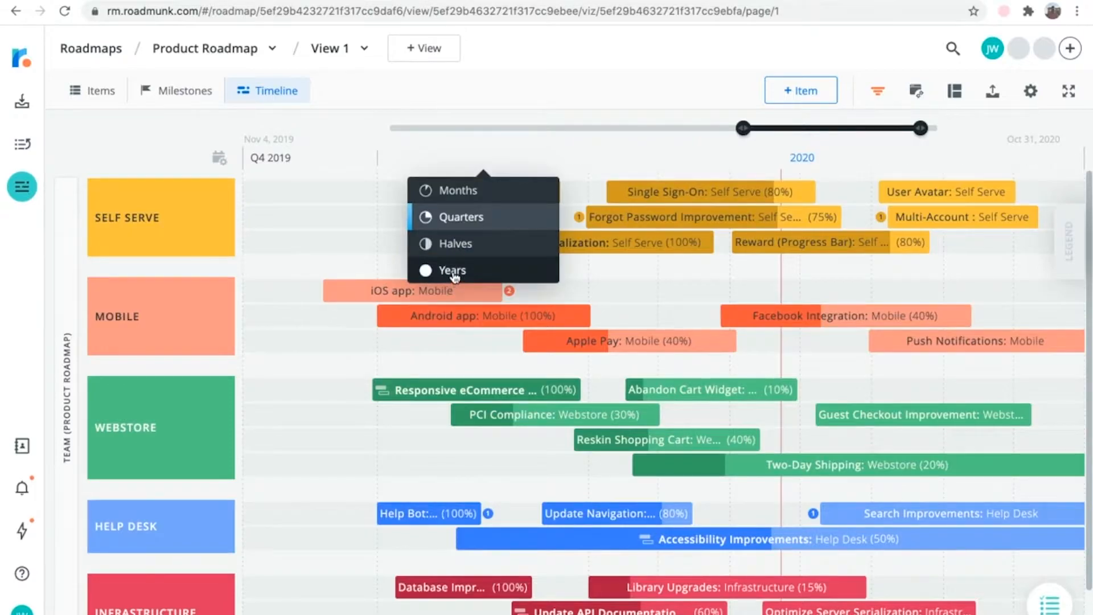
click(458, 189)
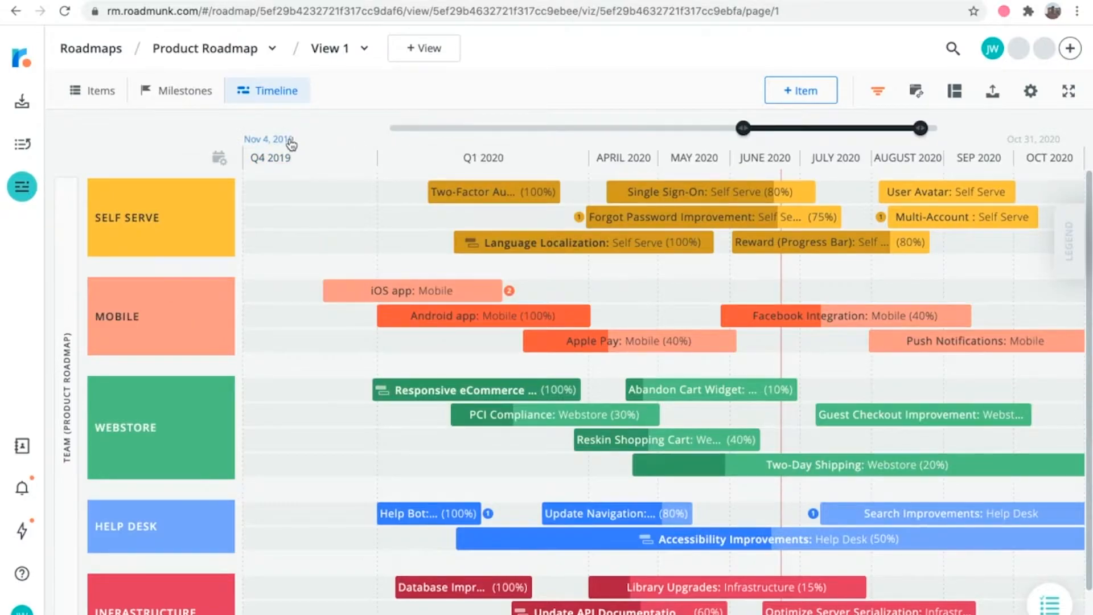
click(218, 158)
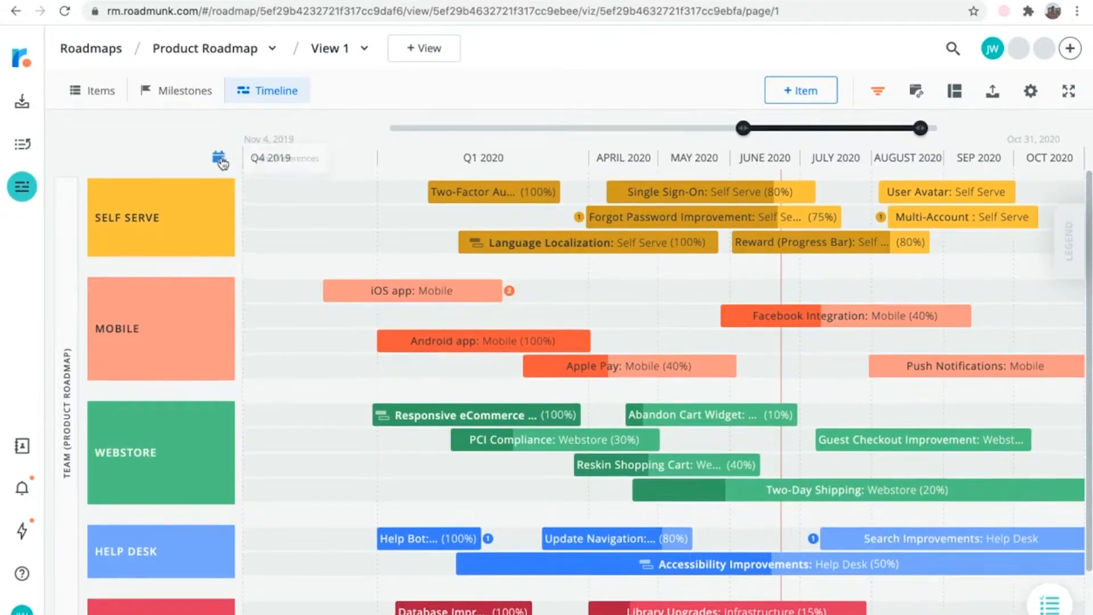
click(219, 158)
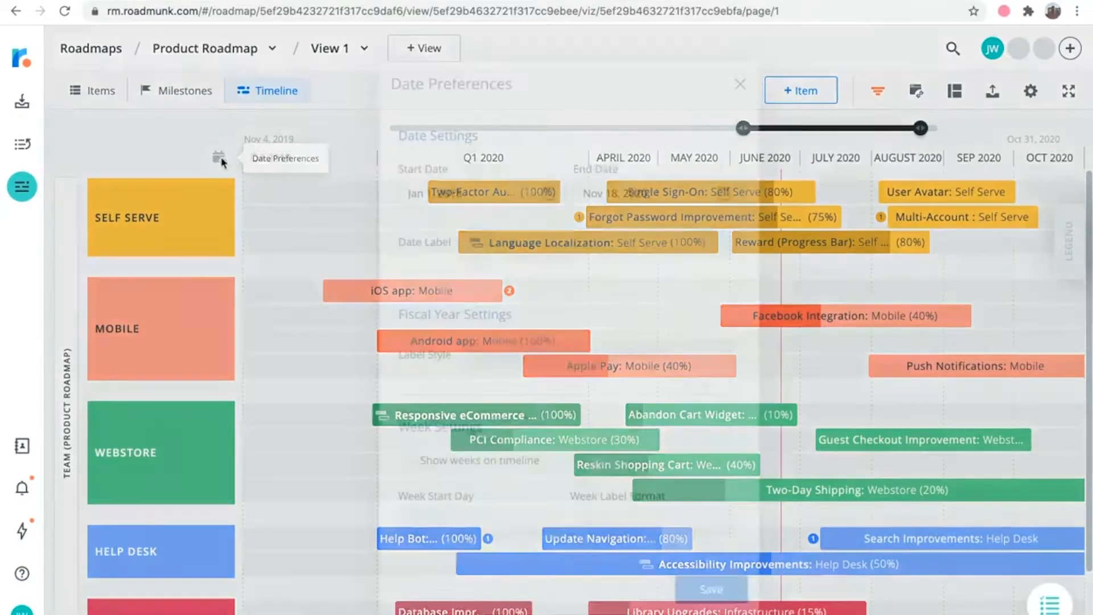
click(218, 158)
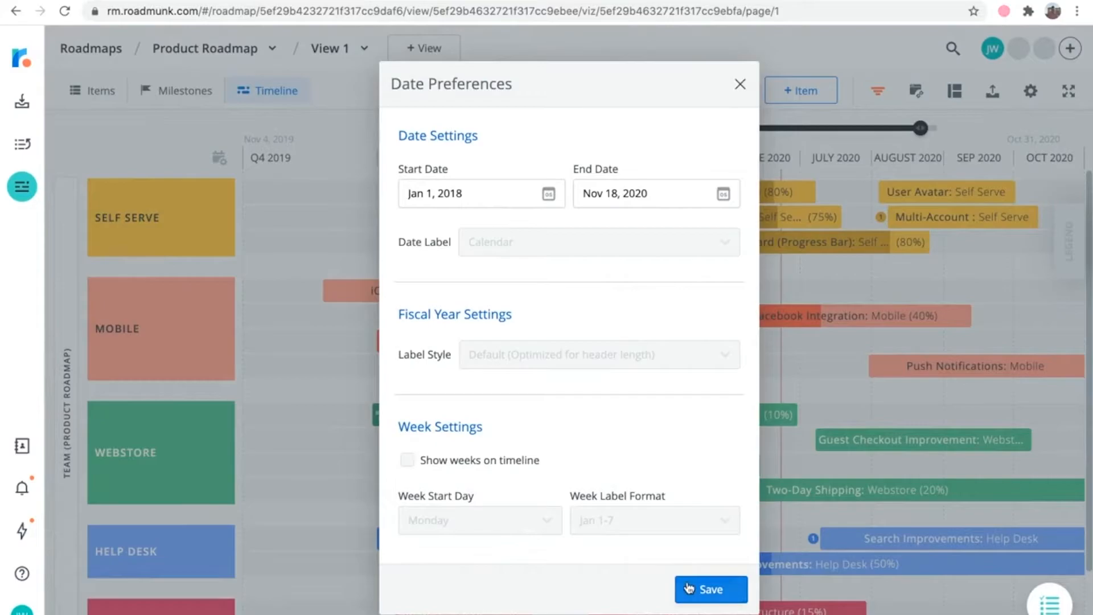
click(710, 589)
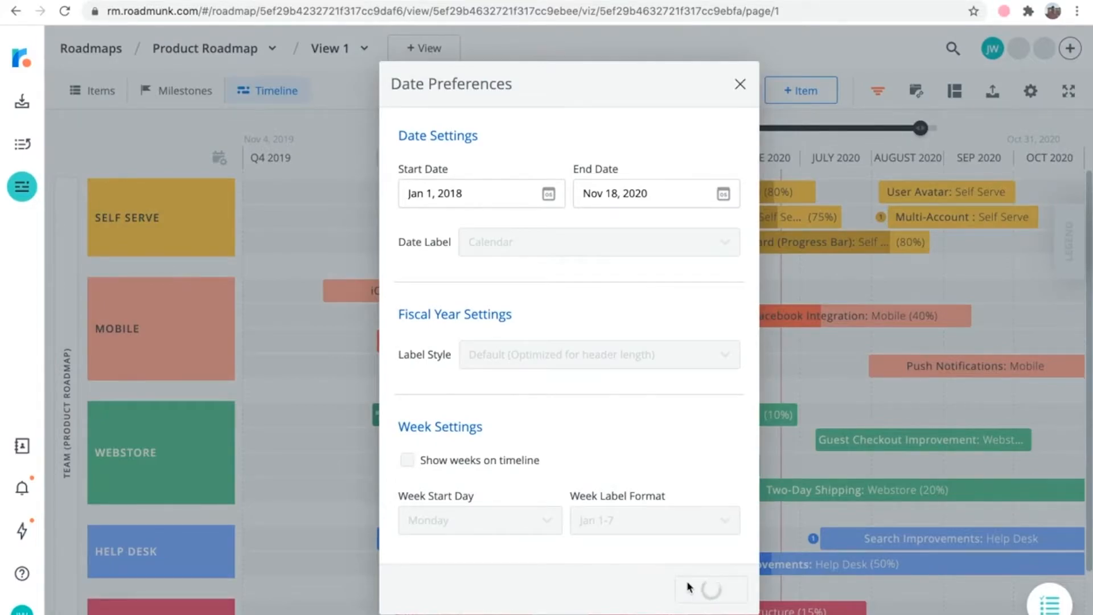
click(740, 84)
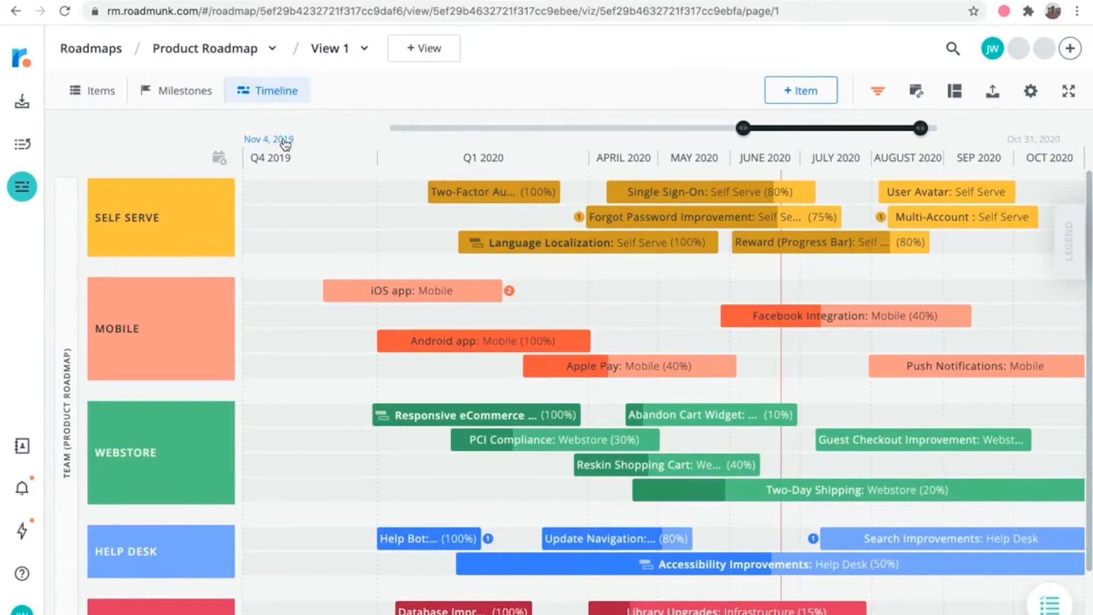
click(218, 157)
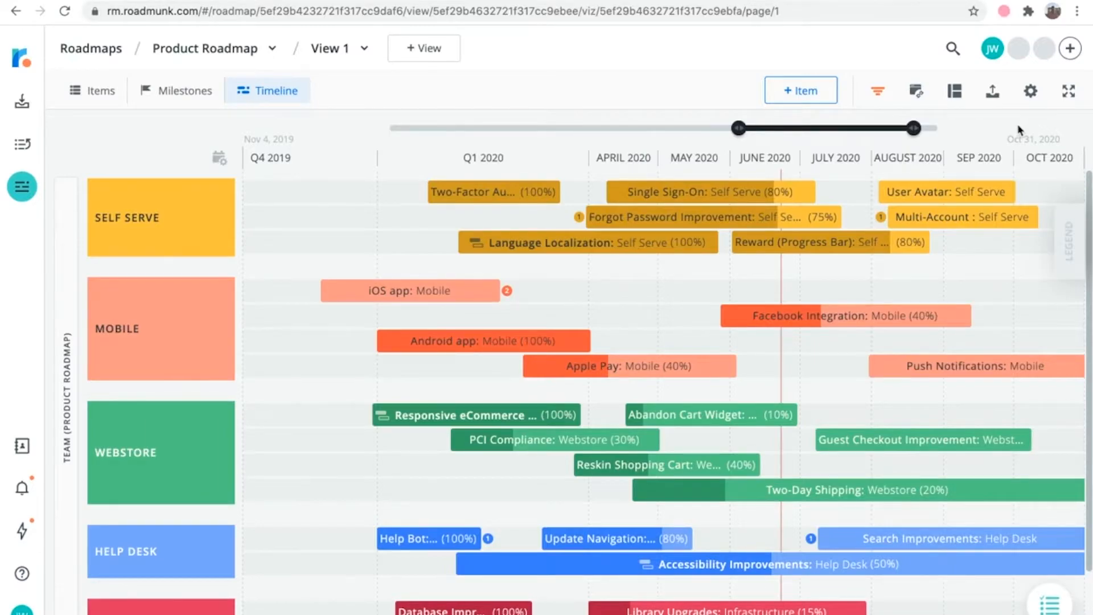
mouse_move(963, 217)
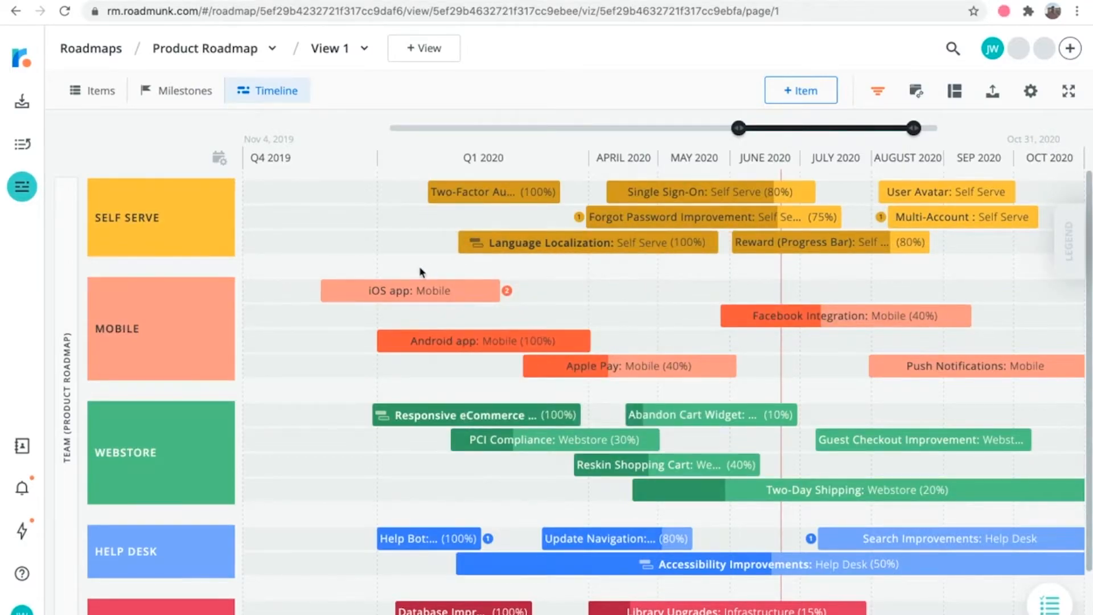
mouse_move(418, 295)
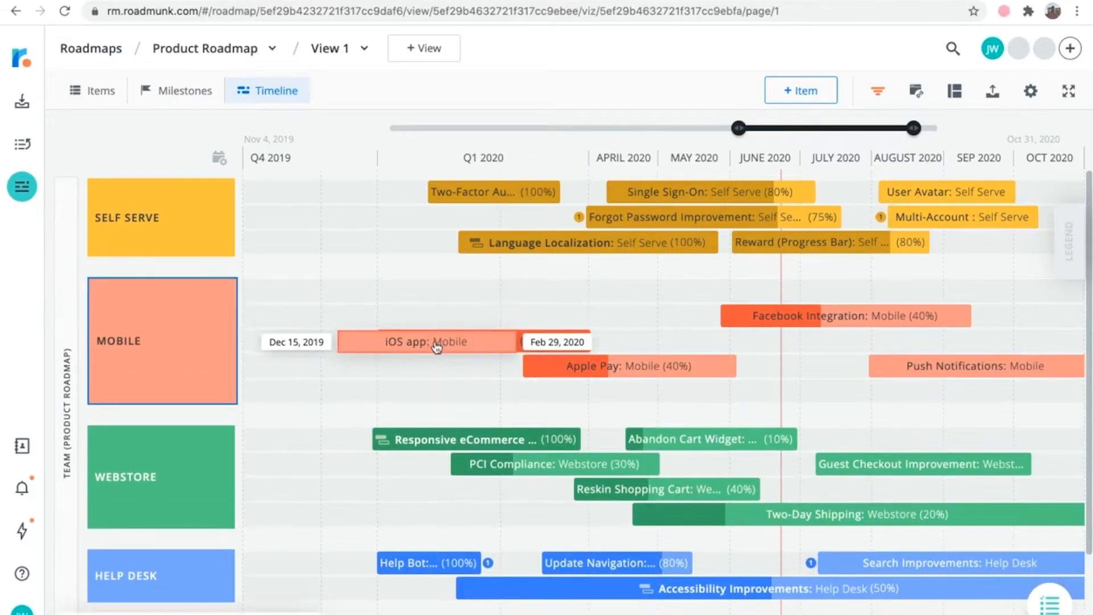
Scroll down the timeline toward the Mobile lane's iOS app item.
scroll(down, 3)
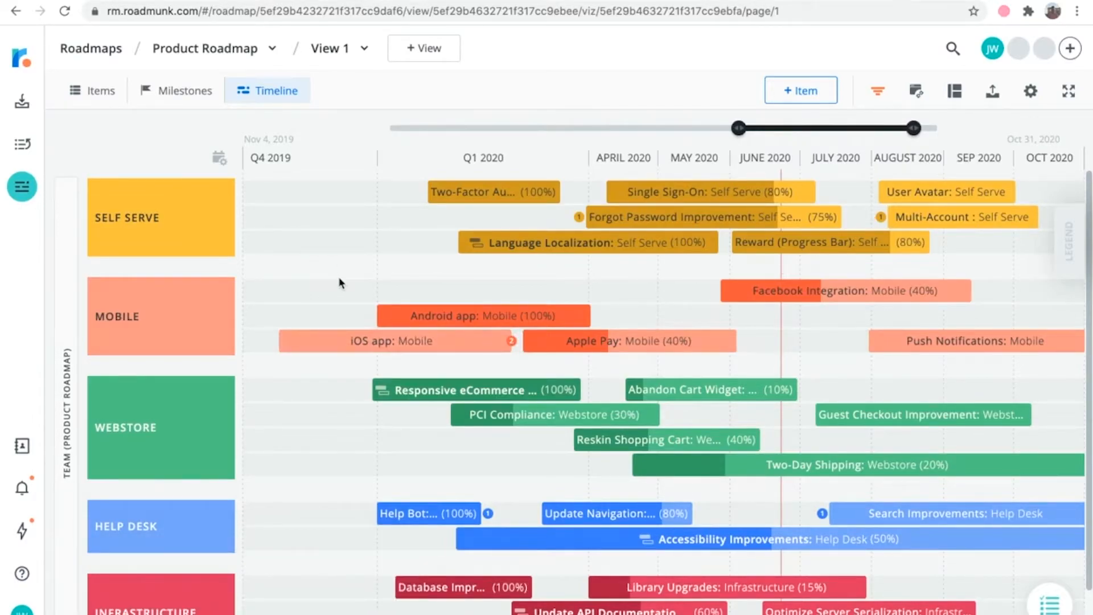
mouse_move(380, 344)
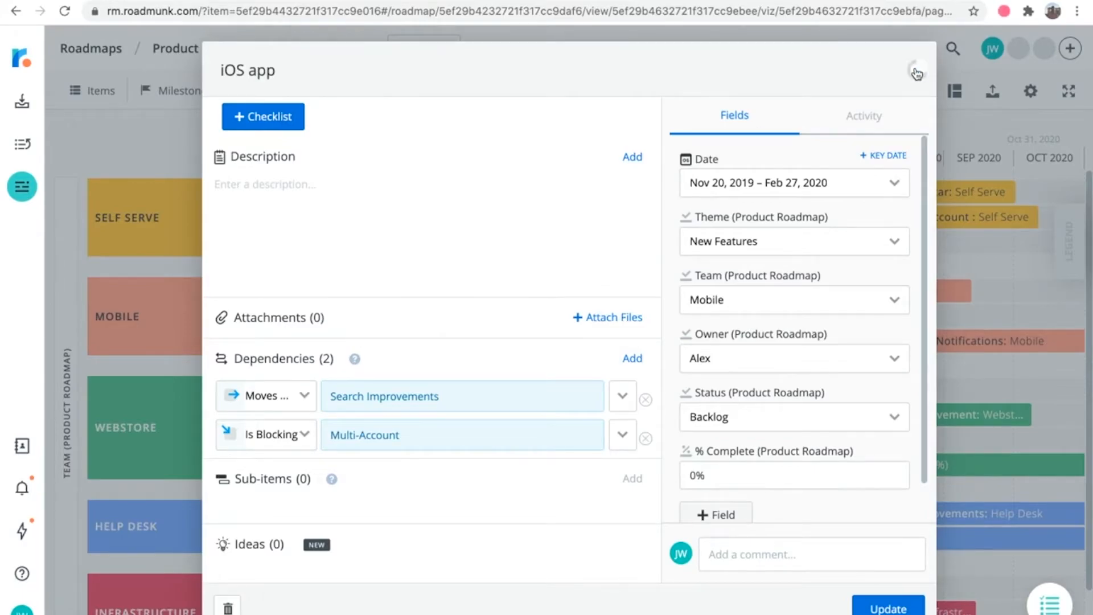
click(915, 72)
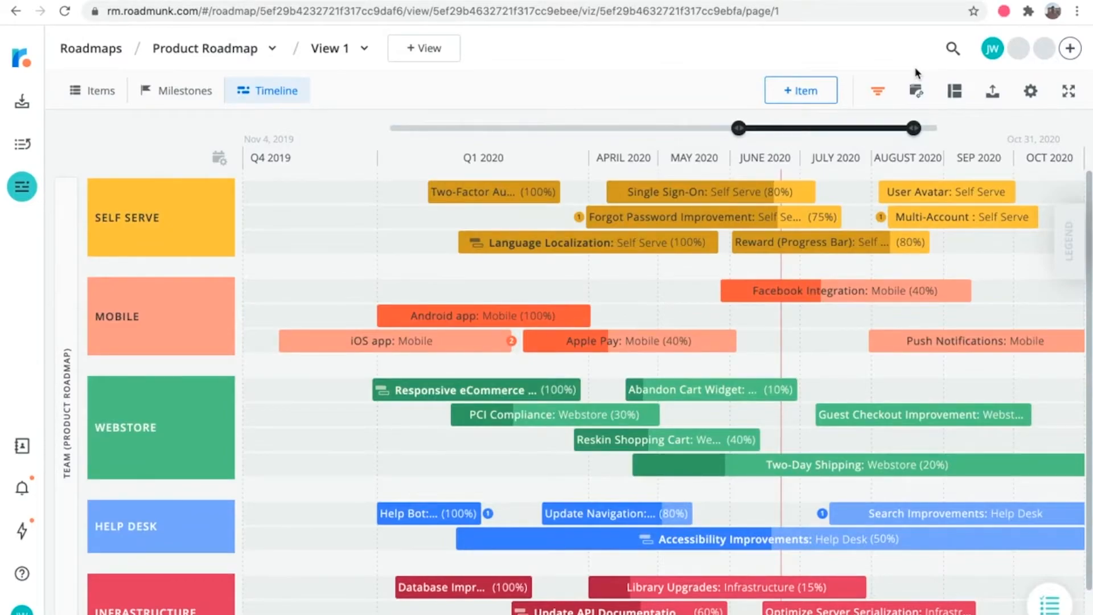
mouse_move(823, 148)
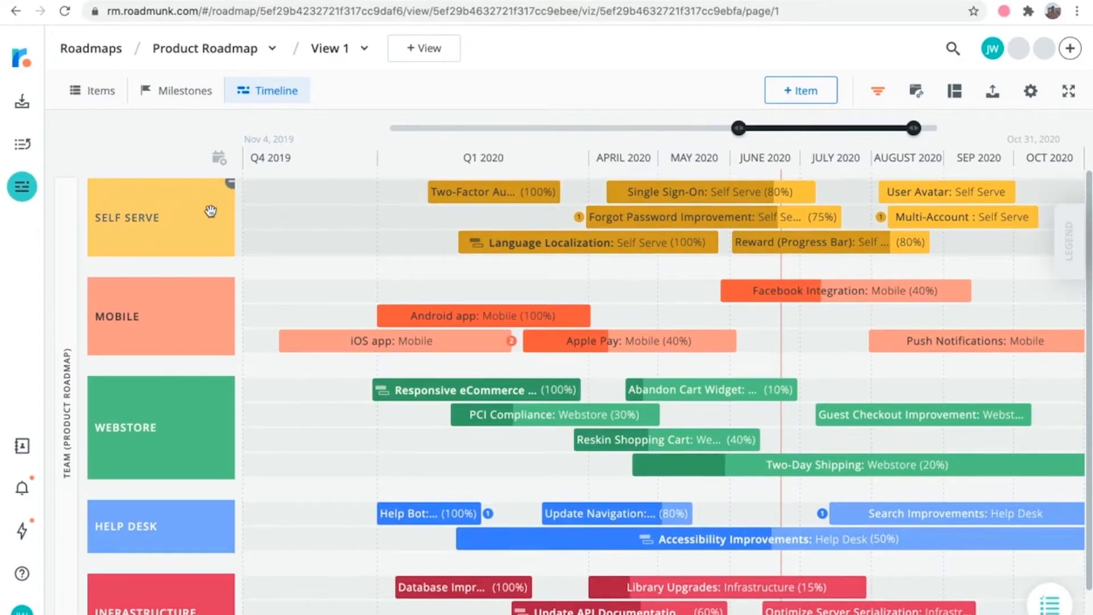
mouse_move(197, 248)
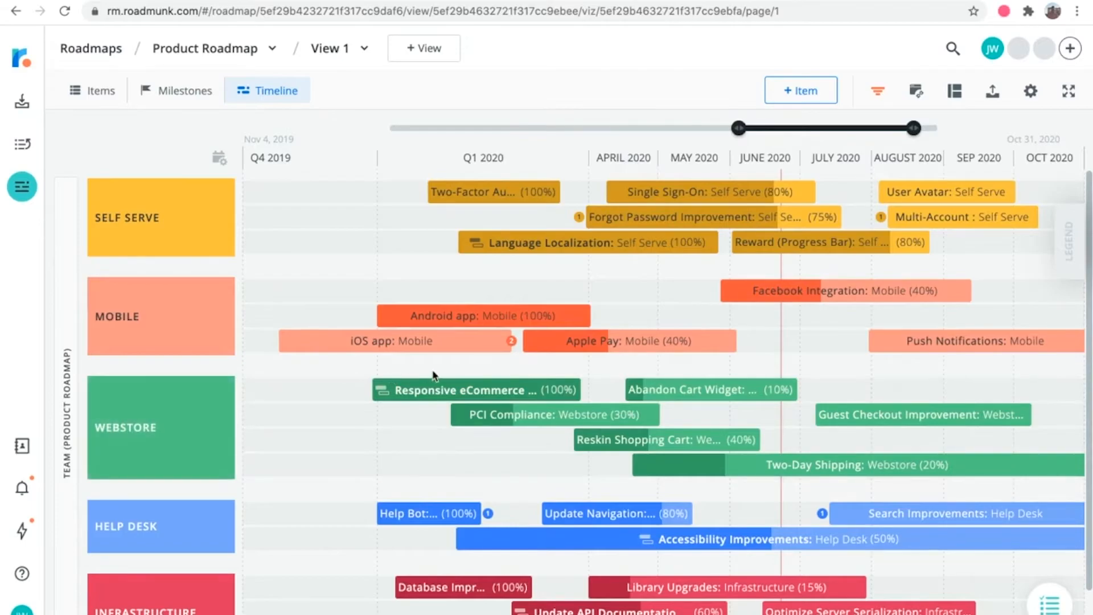
mouse_move(433, 376)
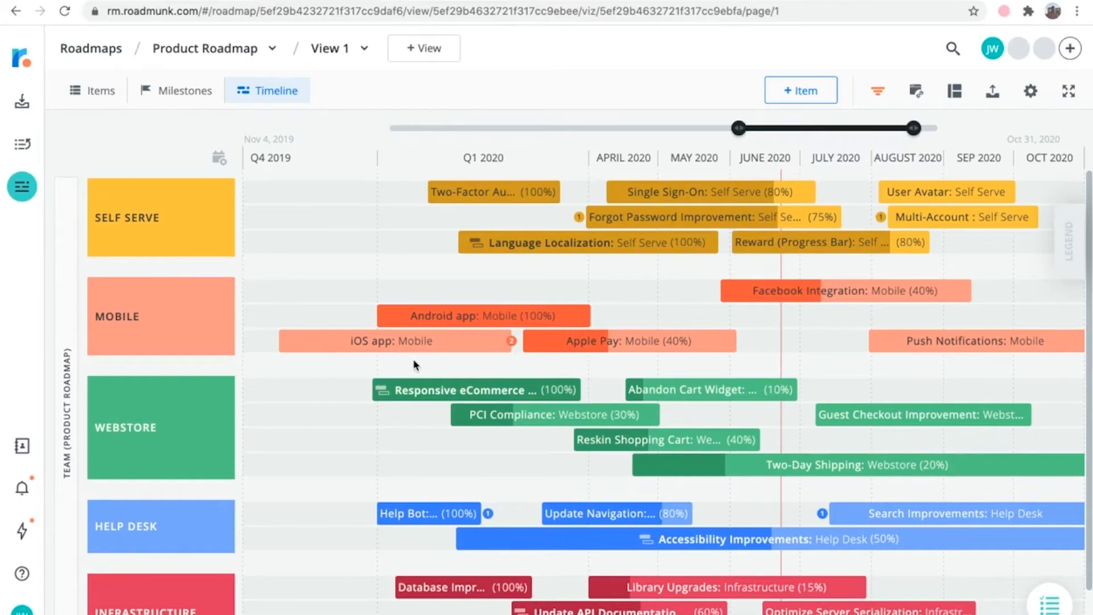
mouse_move(954, 91)
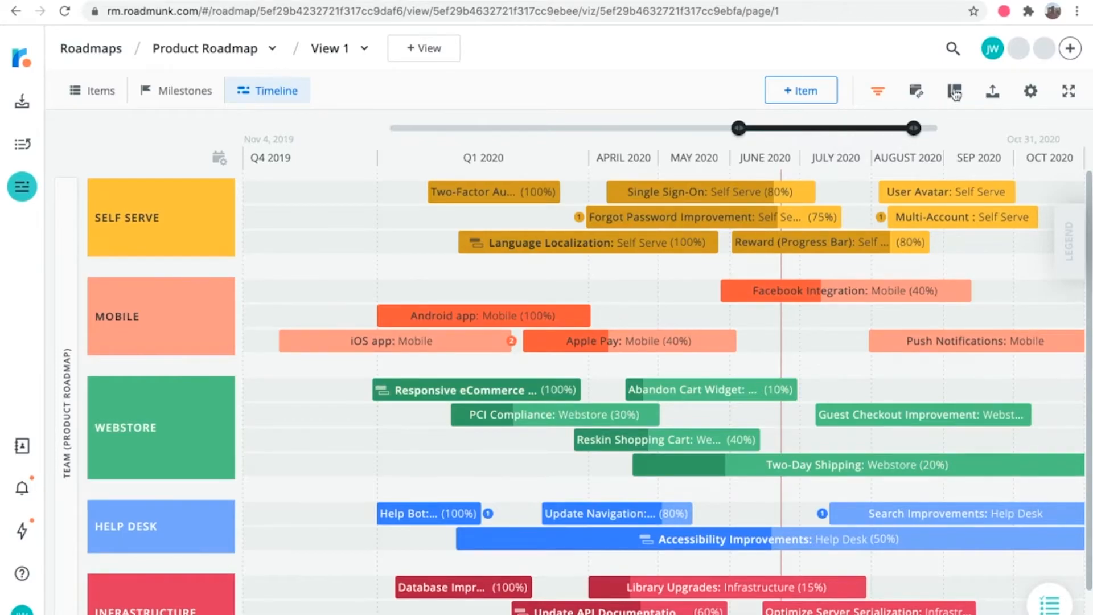
In Format > Layout, set the timeline Header to Owner.
click(953, 91)
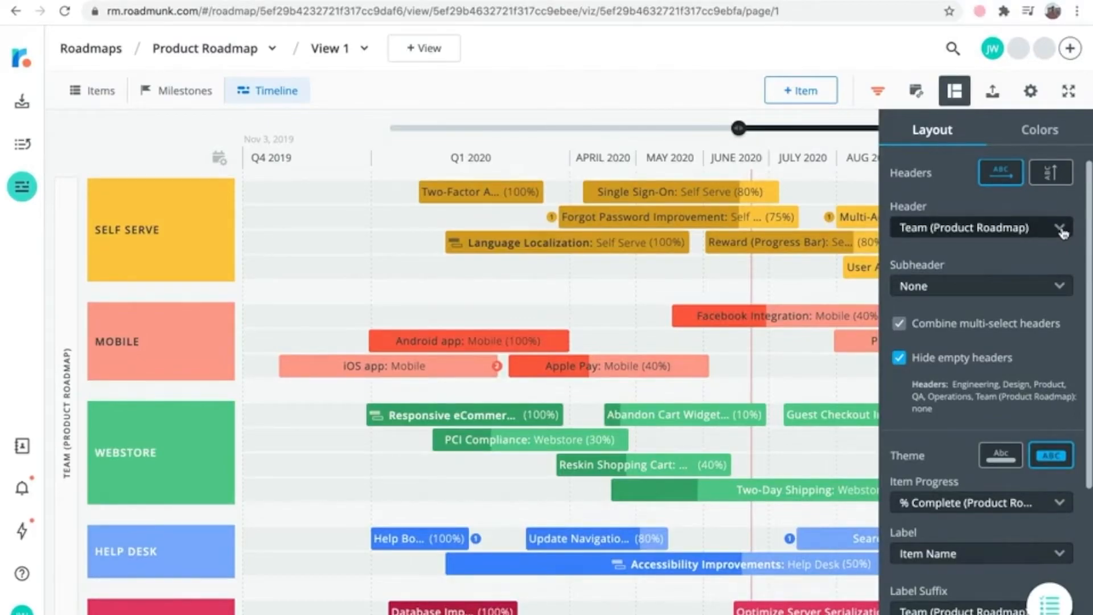
click(1059, 227)
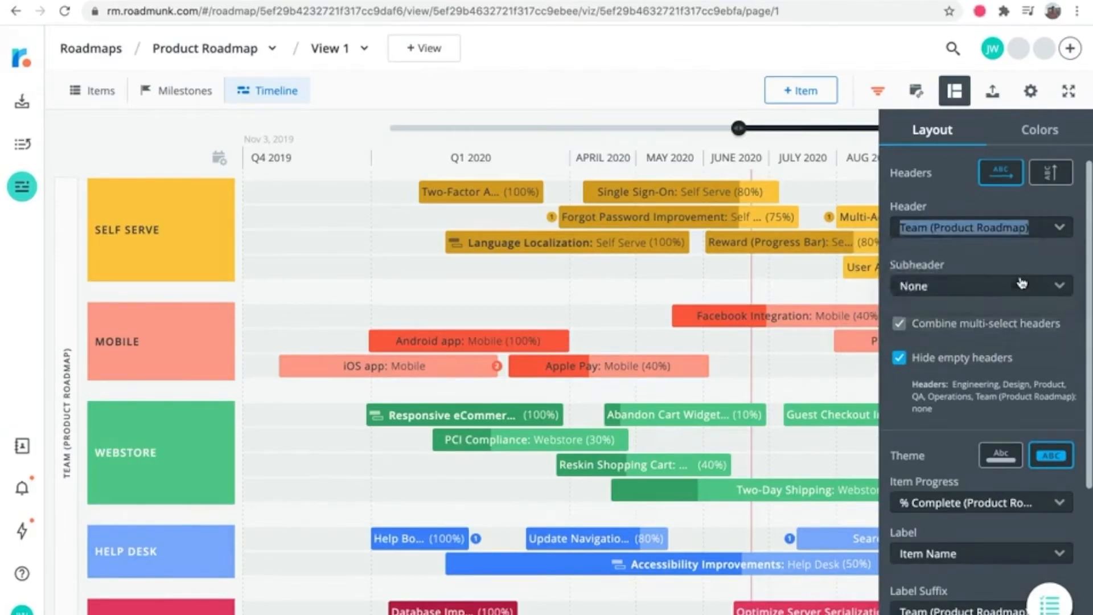
click(978, 227)
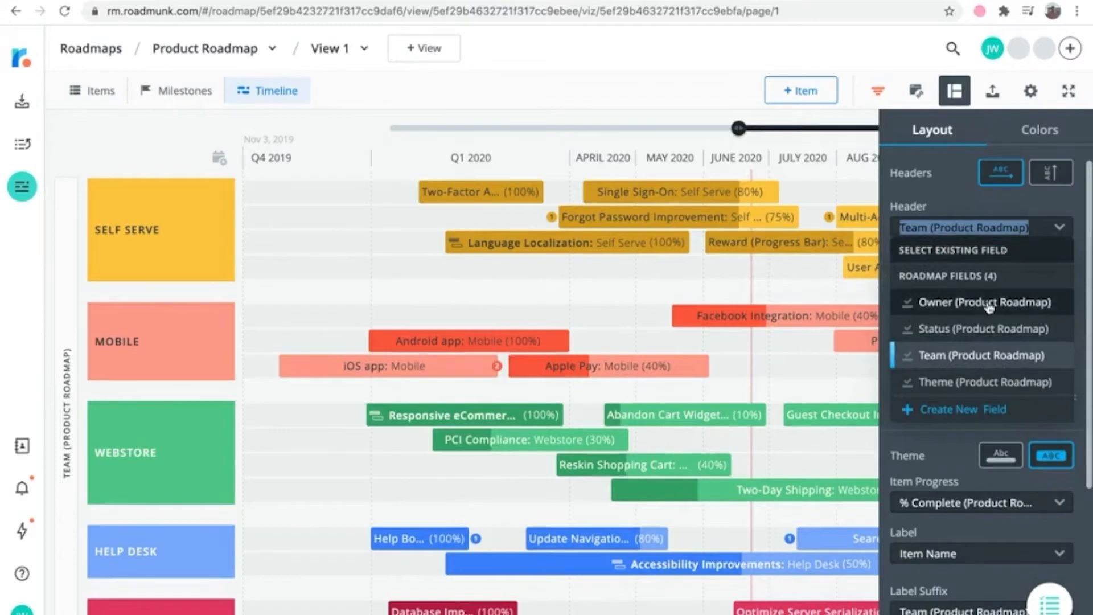
click(979, 302)
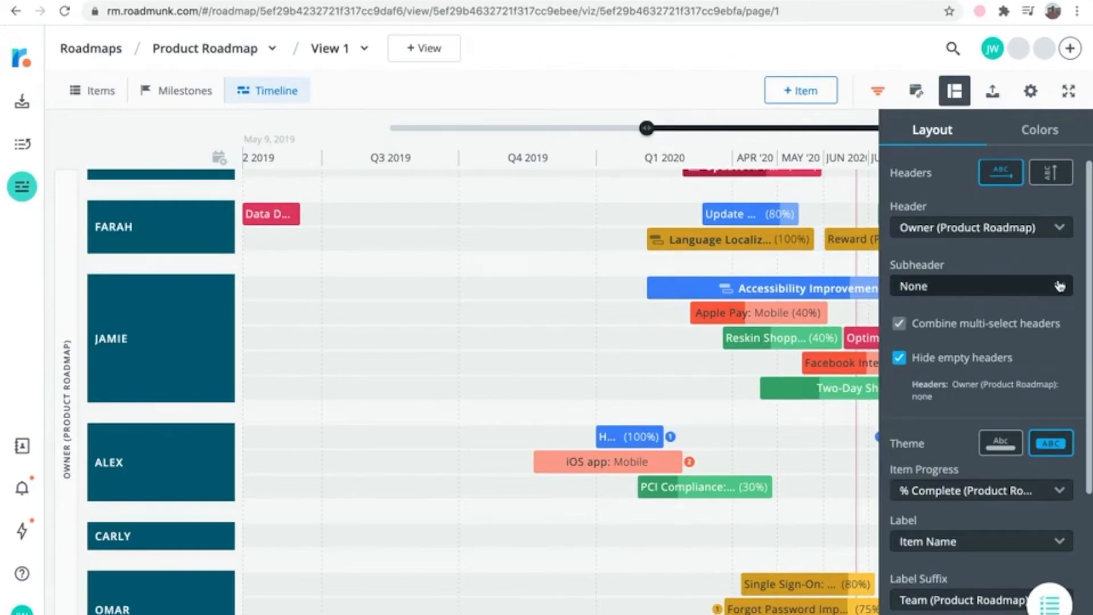
Add Status as the subheader from existing fields.
click(978, 285)
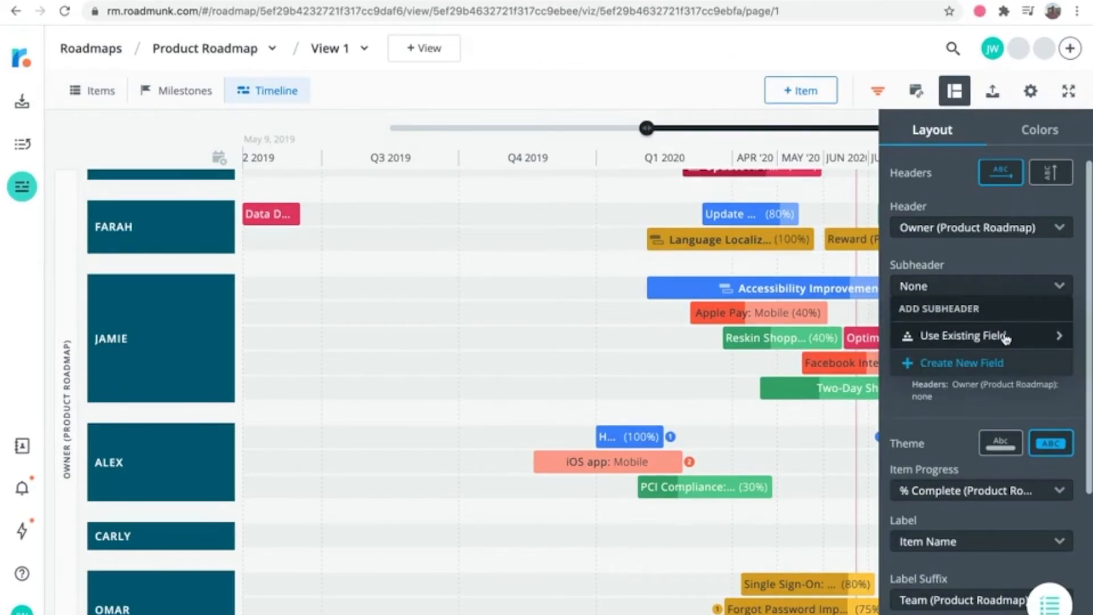
click(964, 335)
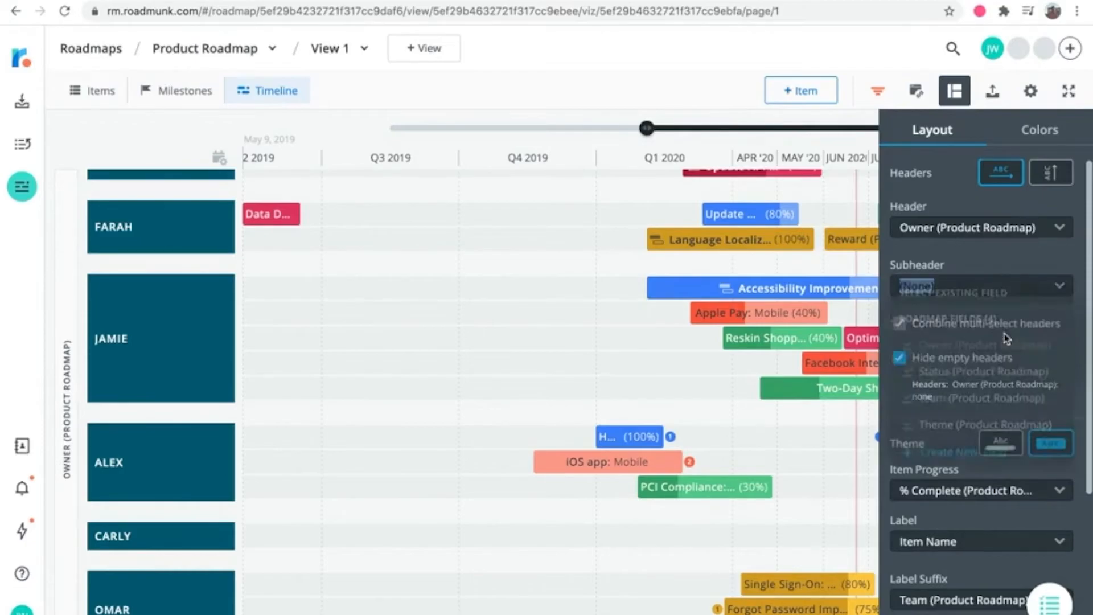
click(978, 286)
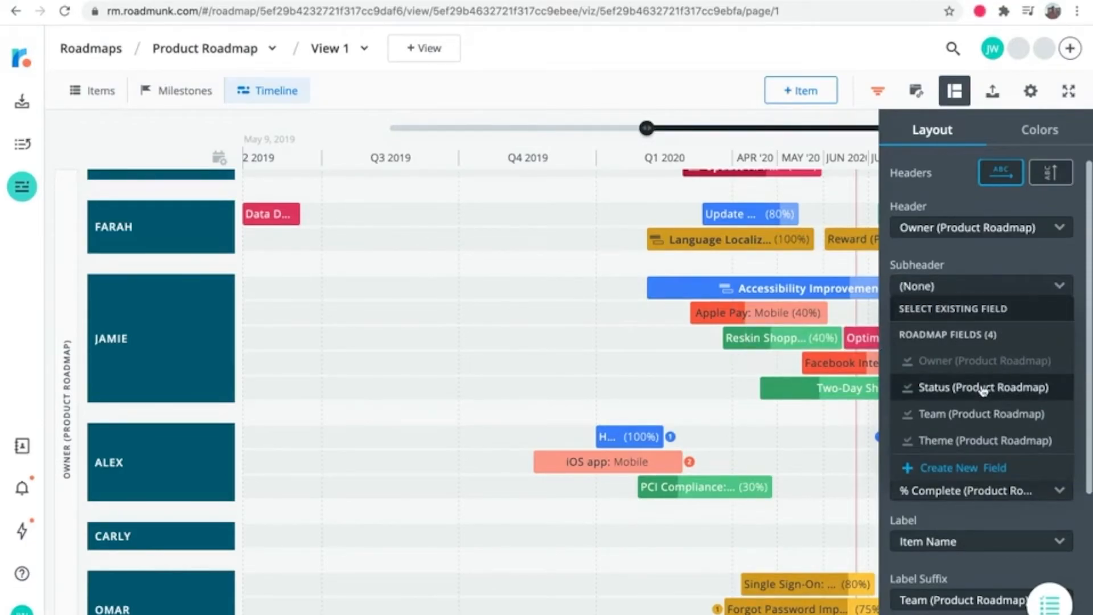
click(982, 387)
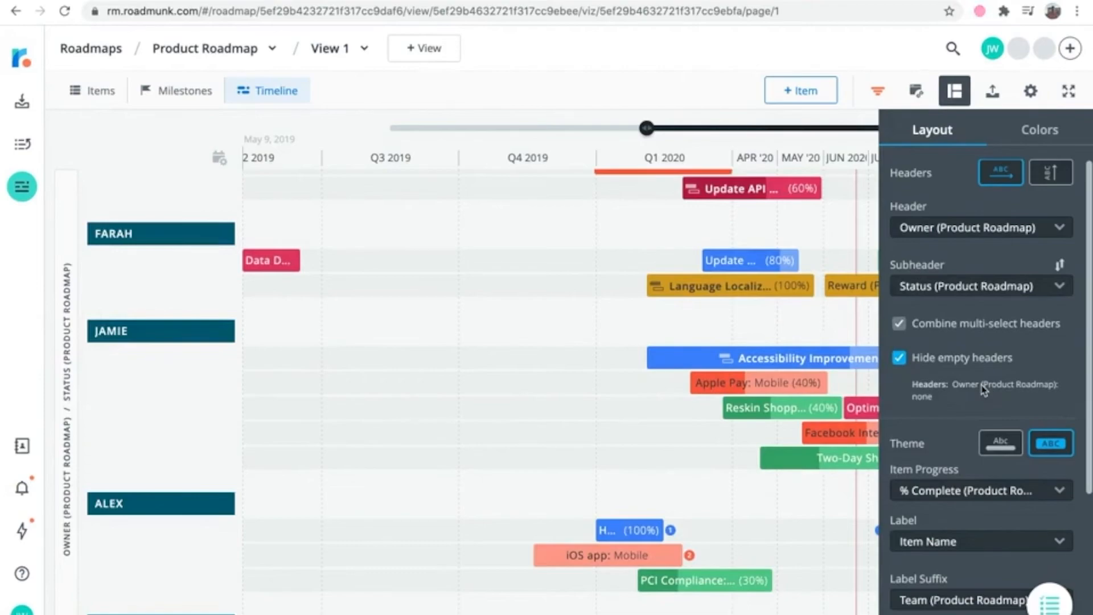
mouse_move(479, 379)
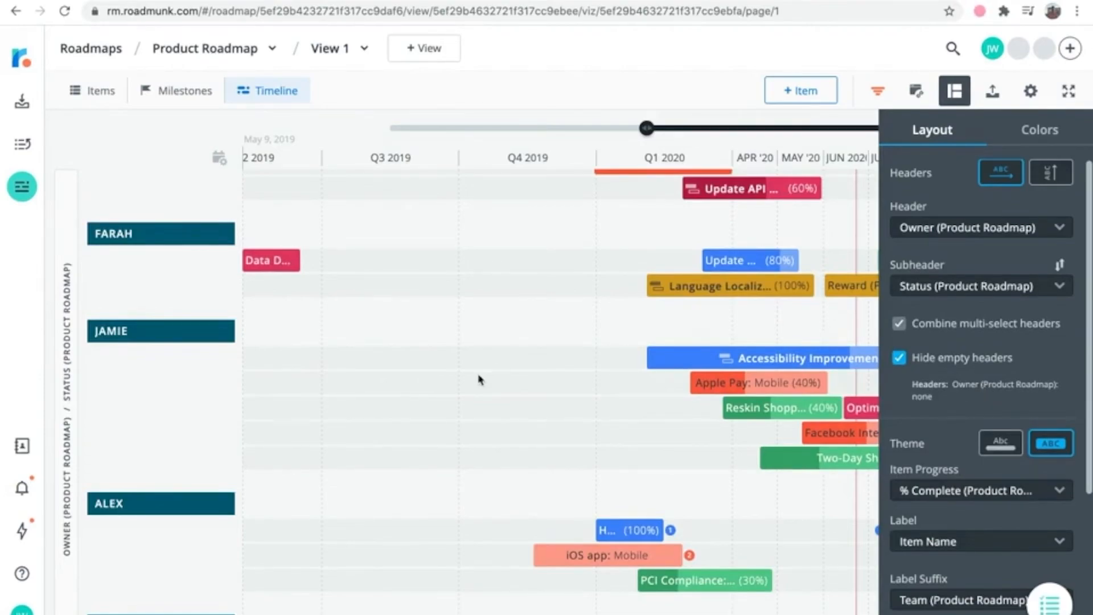
mouse_move(211, 272)
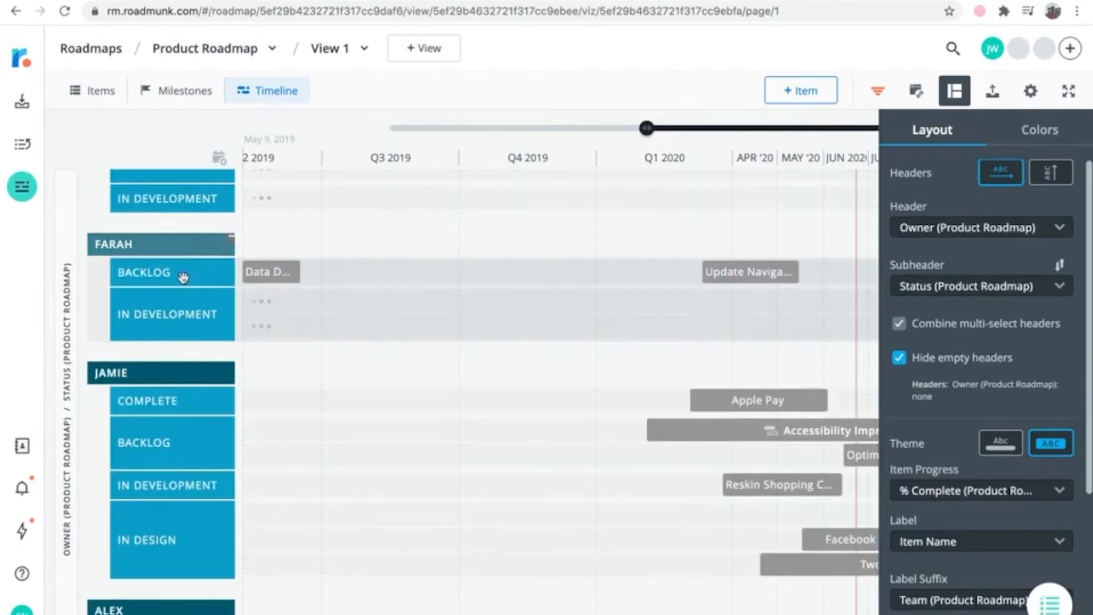
click(954, 89)
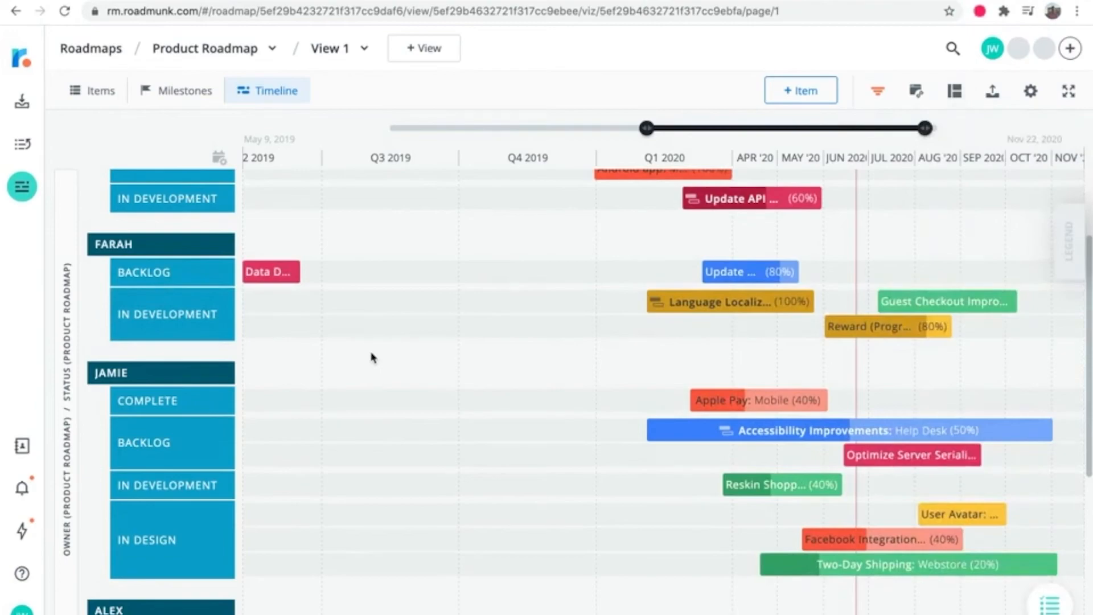
scroll(up, 3)
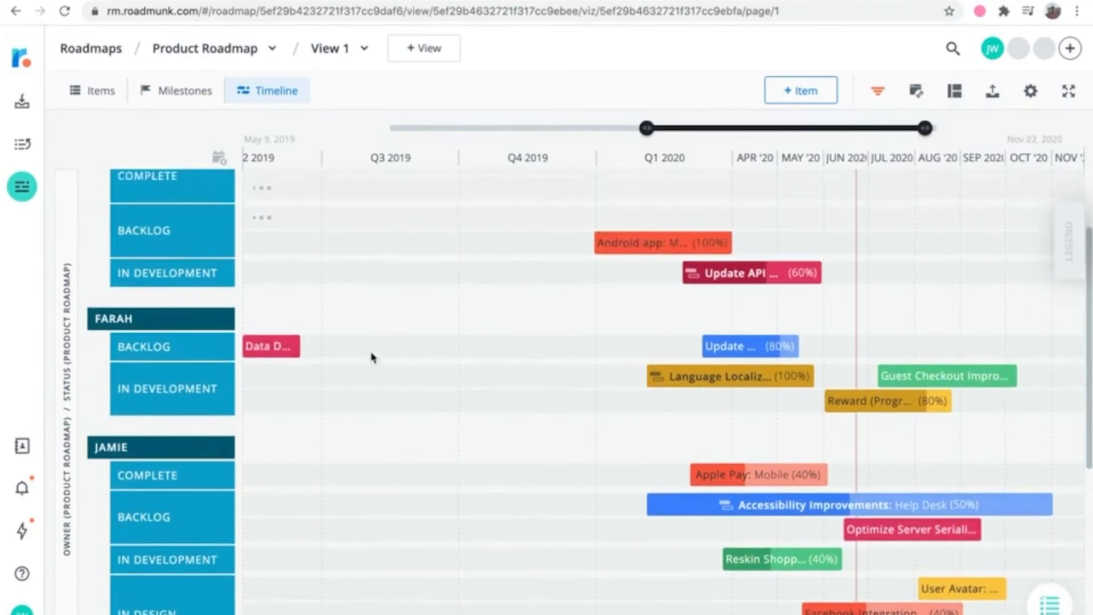
scroll(up, 3)
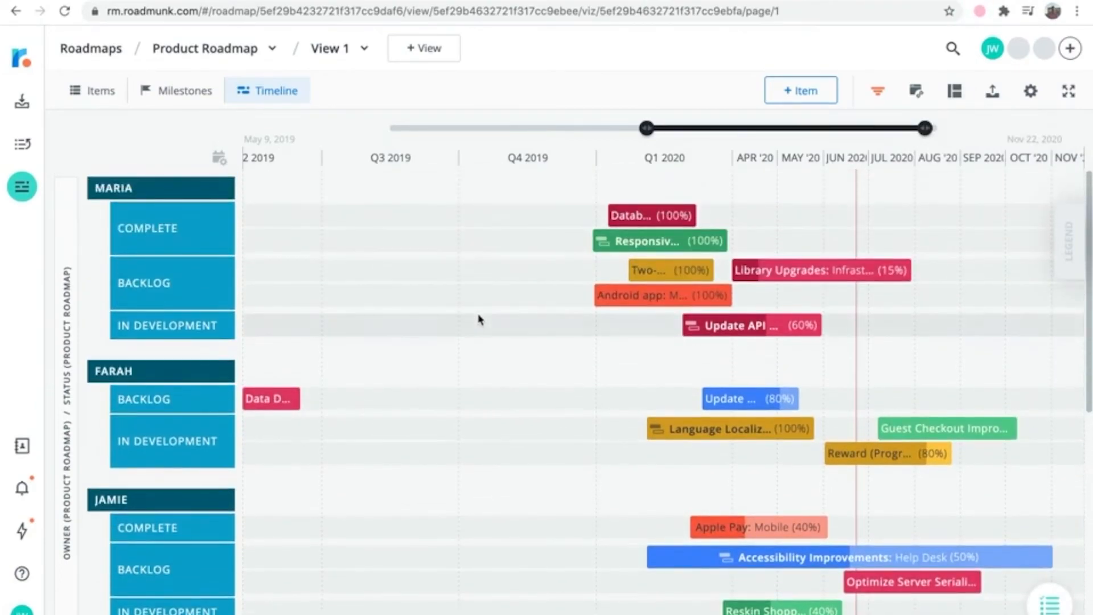
mouse_move(563, 310)
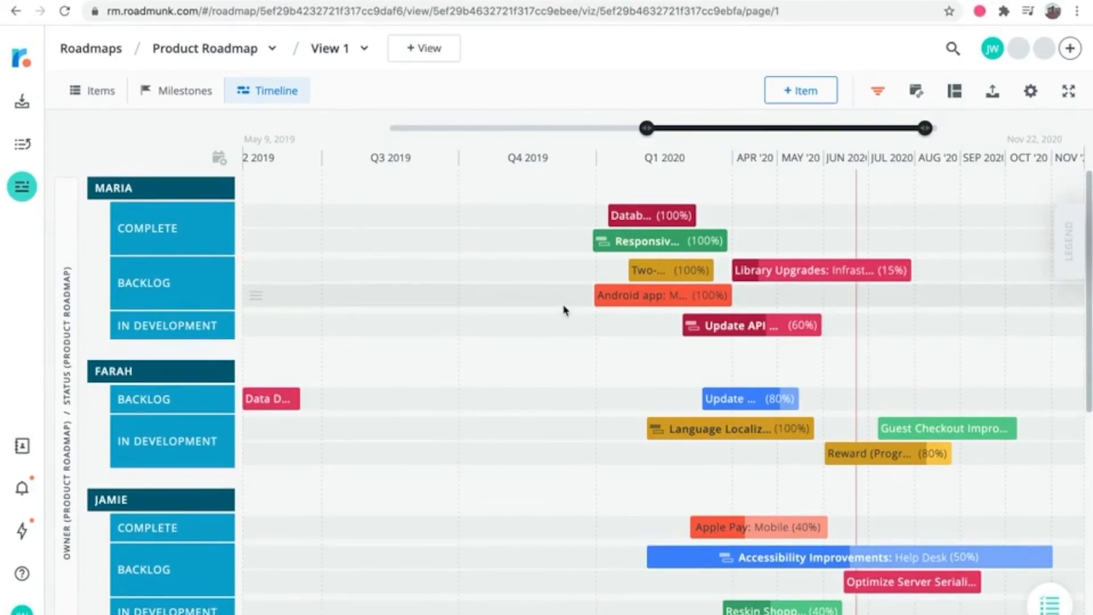
mouse_move(953, 91)
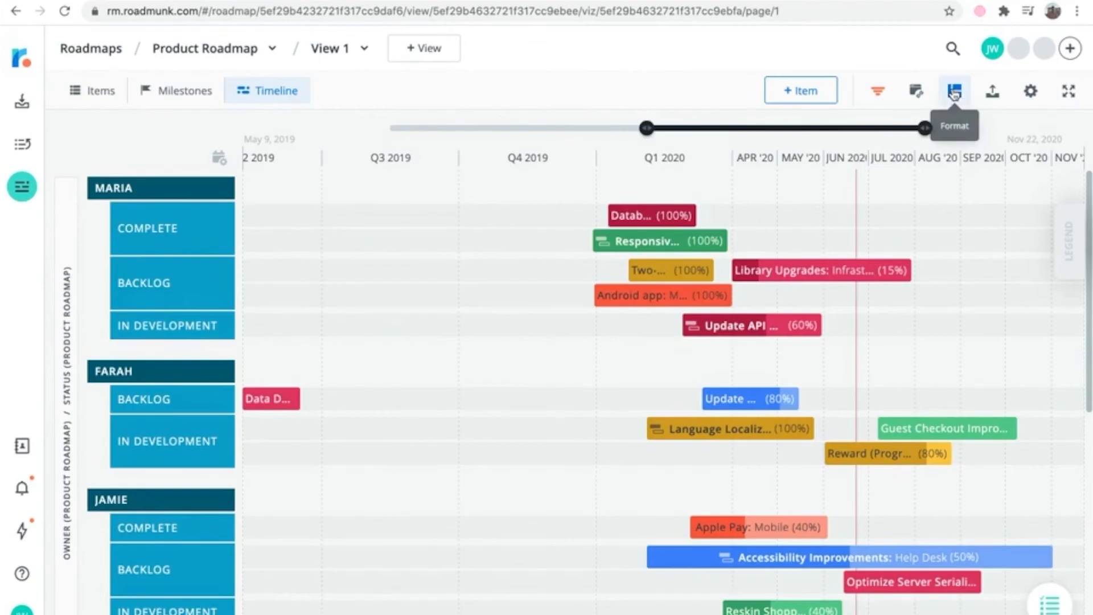
click(954, 90)
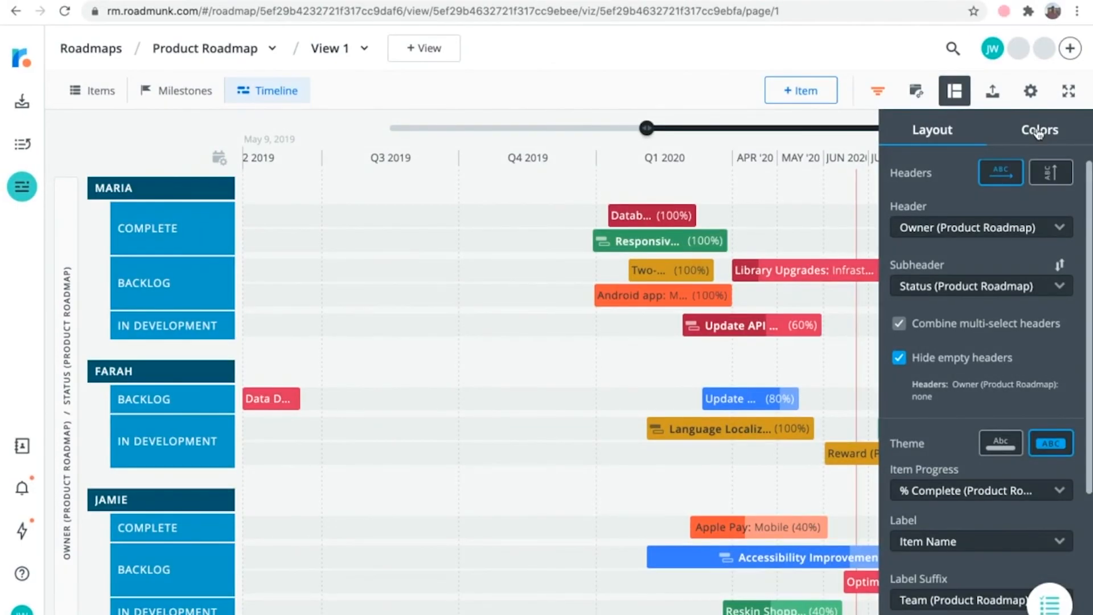
Review the Colors tab's Headers, Items (by Team) and Milestones palettes.
click(1038, 129)
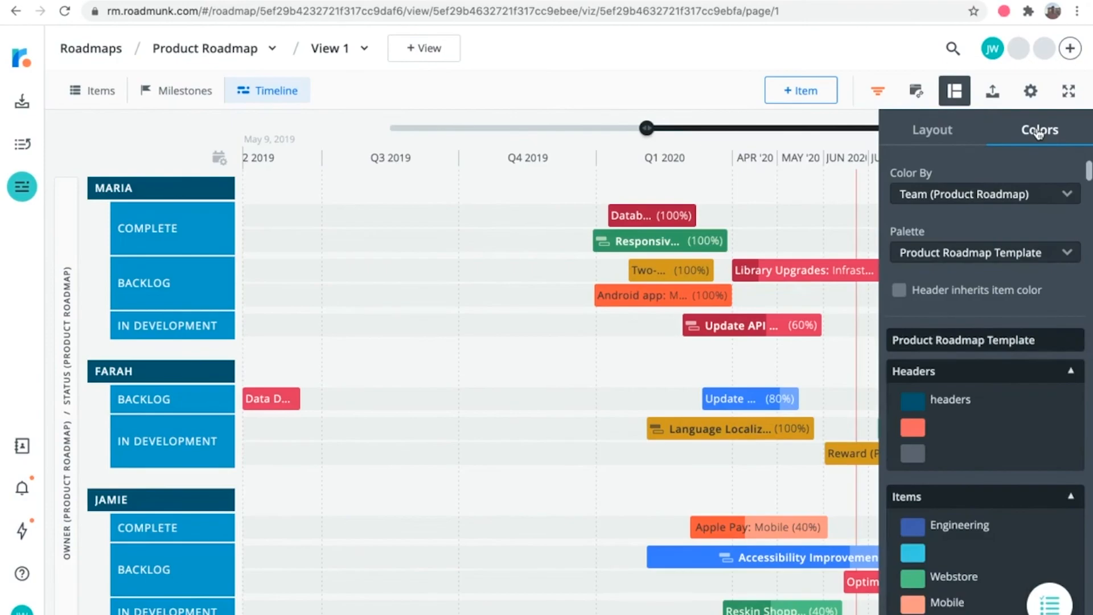
scroll(down, 3)
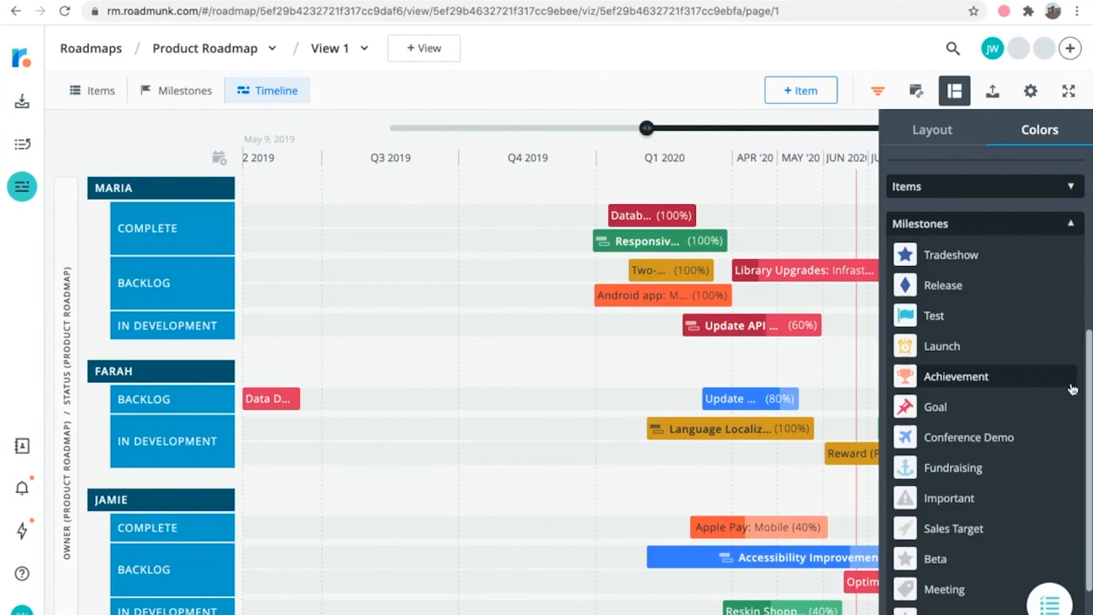
scroll(down, 3)
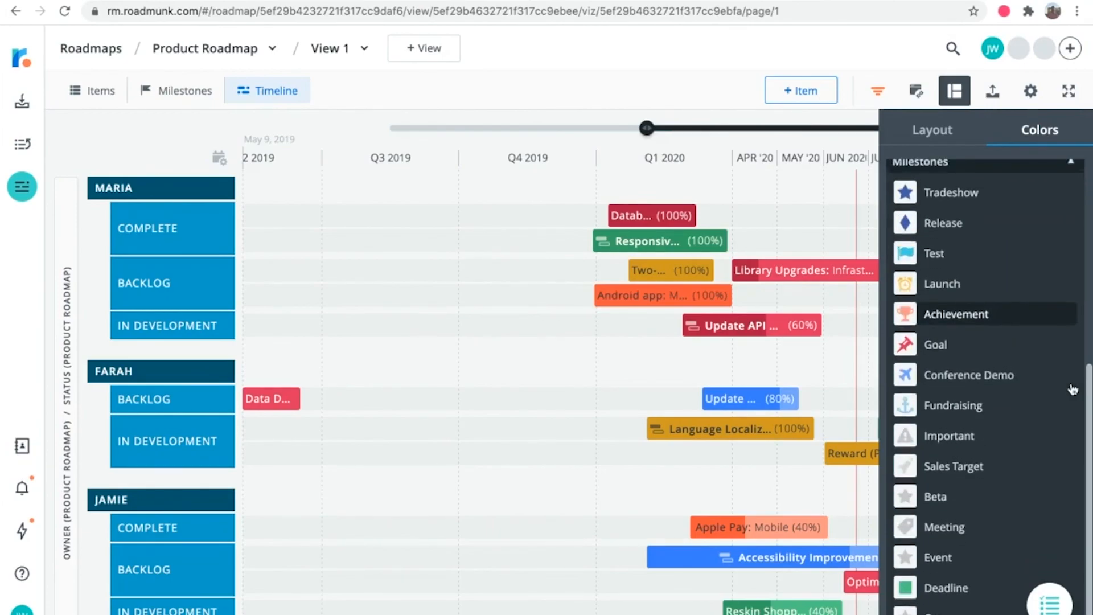
scroll(up, 3)
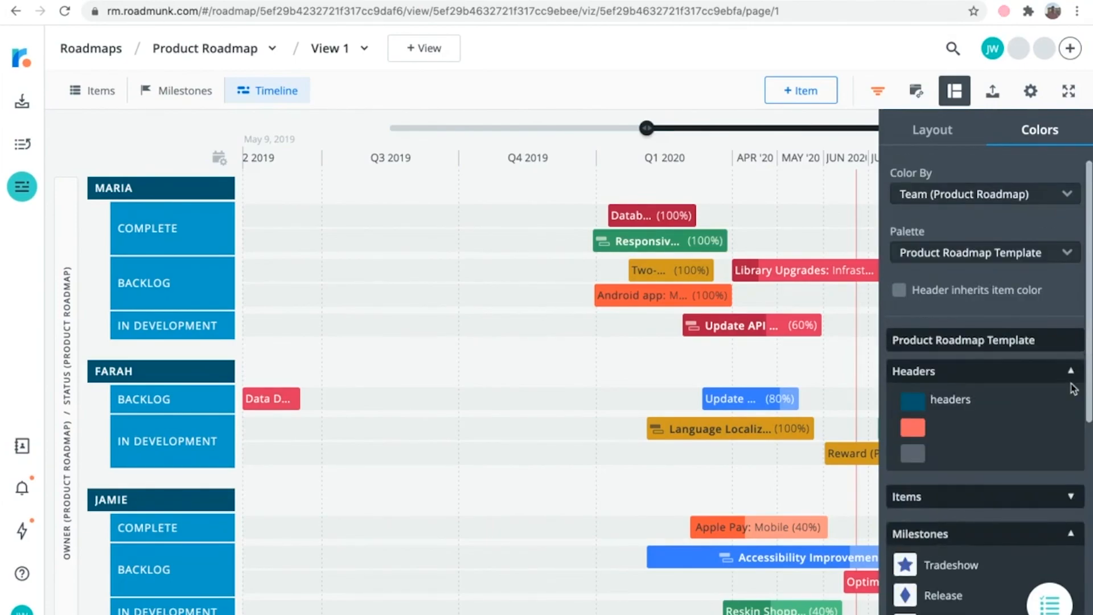